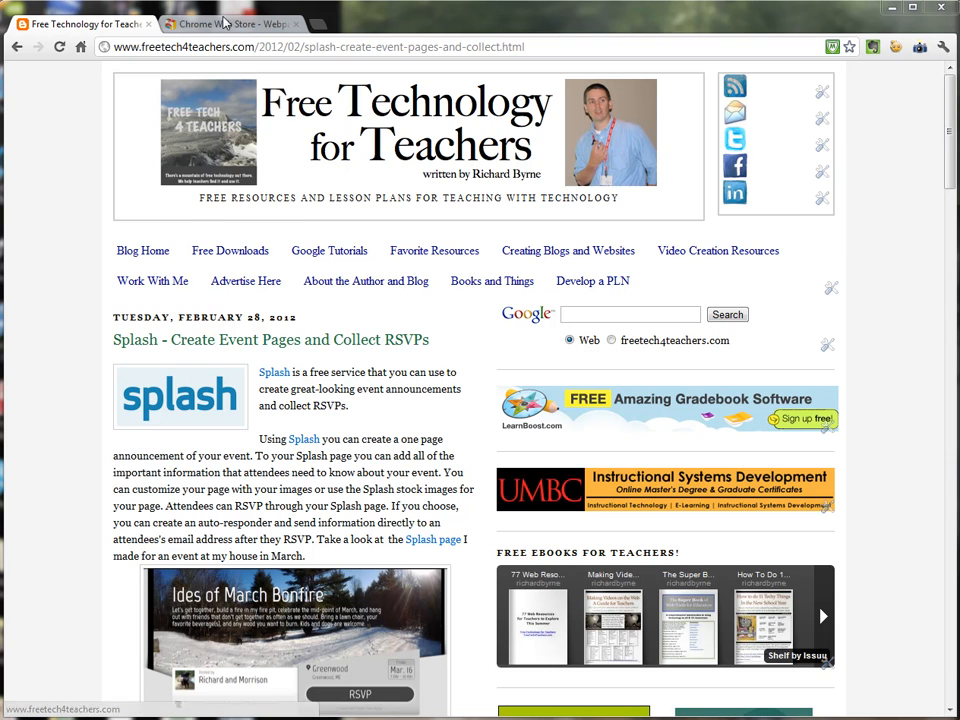
# Step: Switch to the Chrome Web Store tab for the Webpage Screenshot extension
pyautogui.click(252, 24)
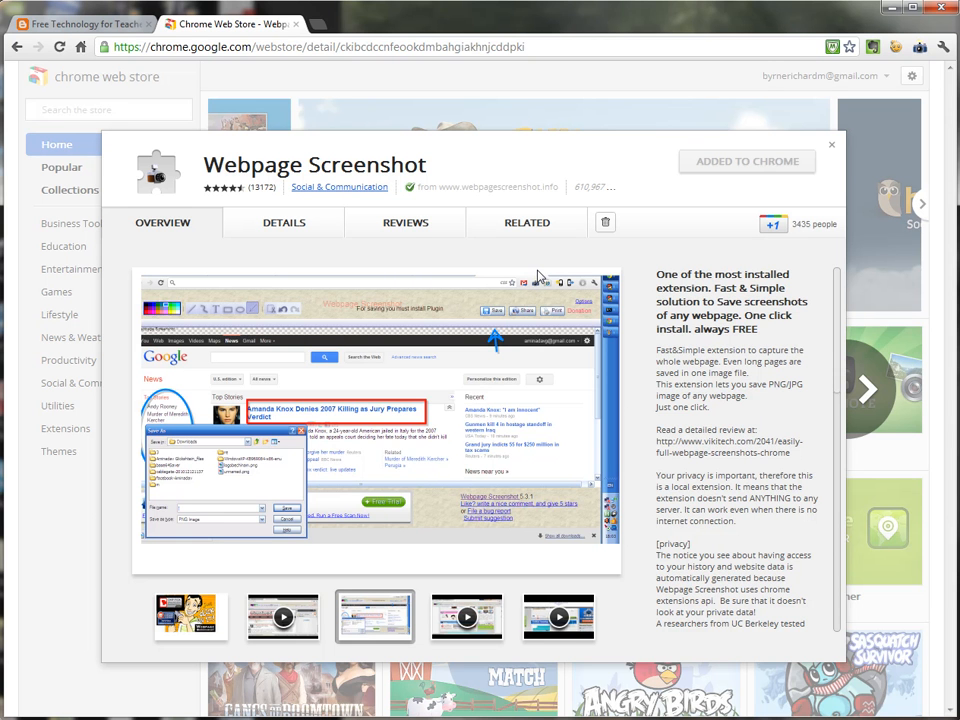
pyautogui.moveTo(916, 46)
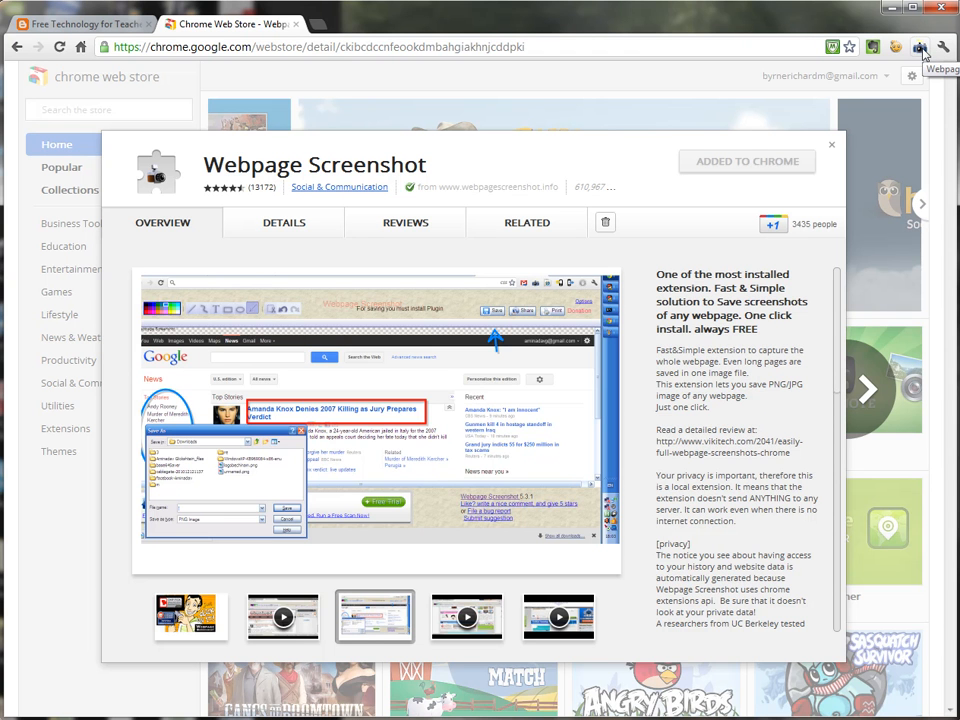
# Step: Preview the extension's demo video, then return to the Free Technology for Teachers blog post
pyautogui.click(468, 616)
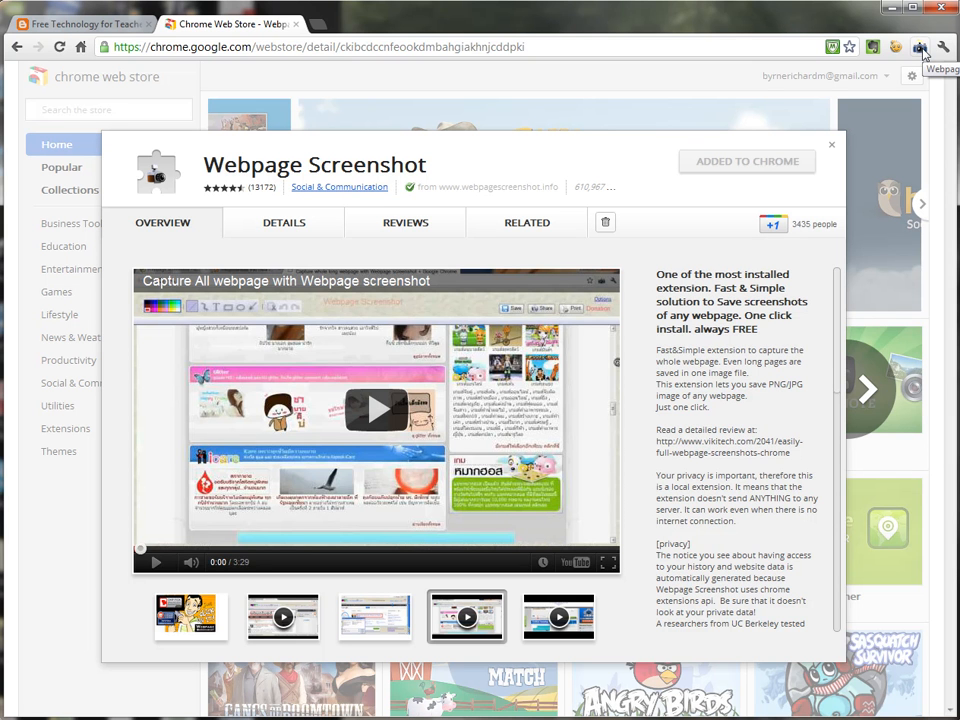
pyautogui.click(90, 18)
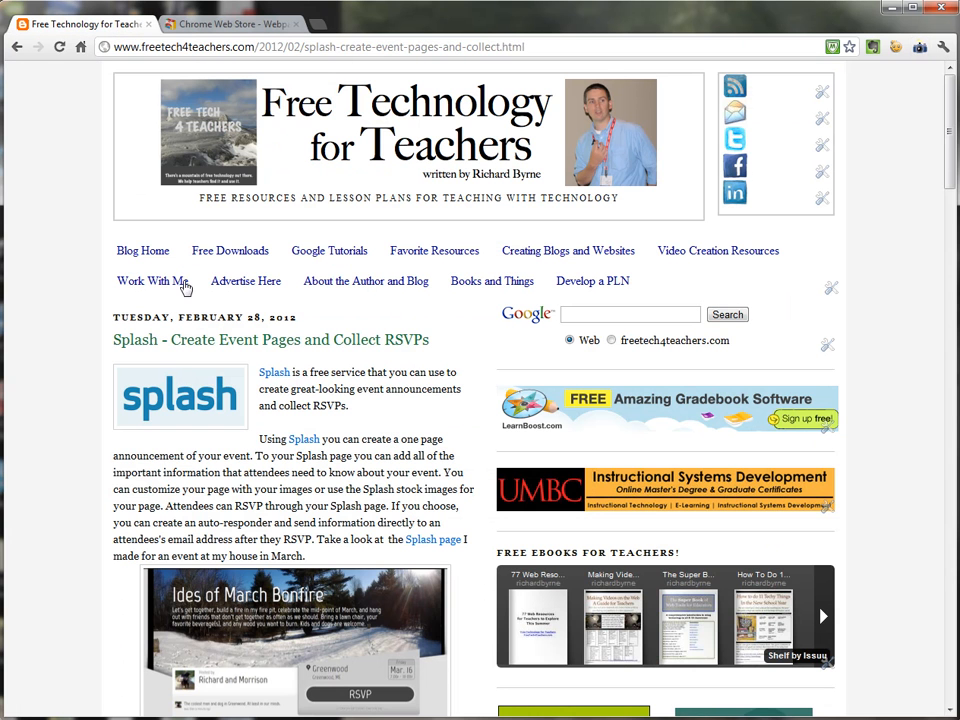
pyautogui.moveTo(928, 64)
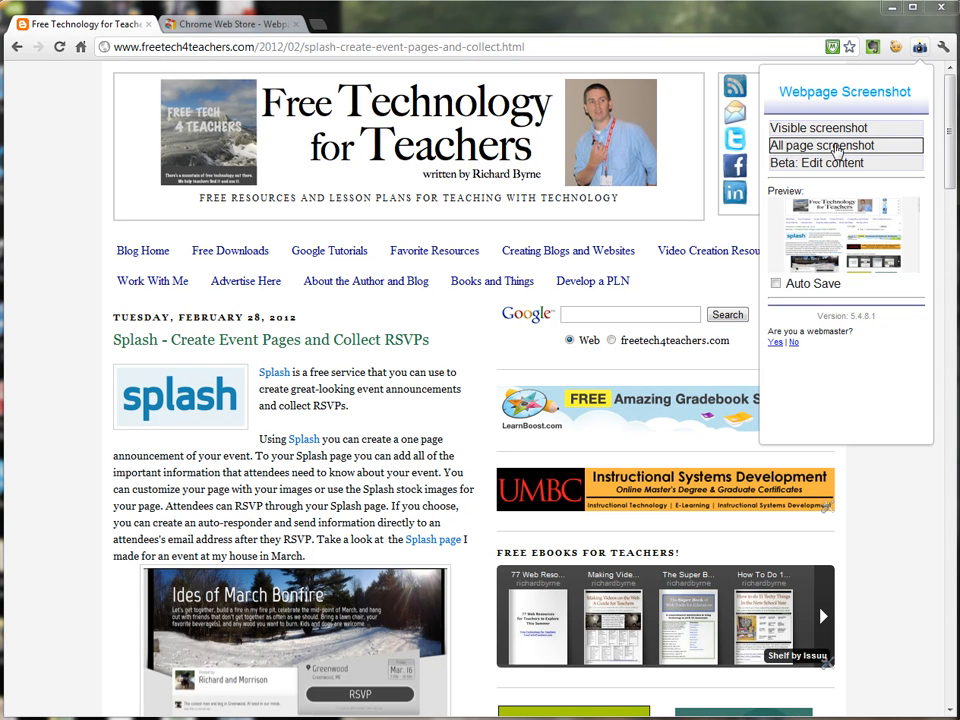
# Step: Take an 'All page screenshot' of the blog post and open it in the editor
pyautogui.click(828, 146)
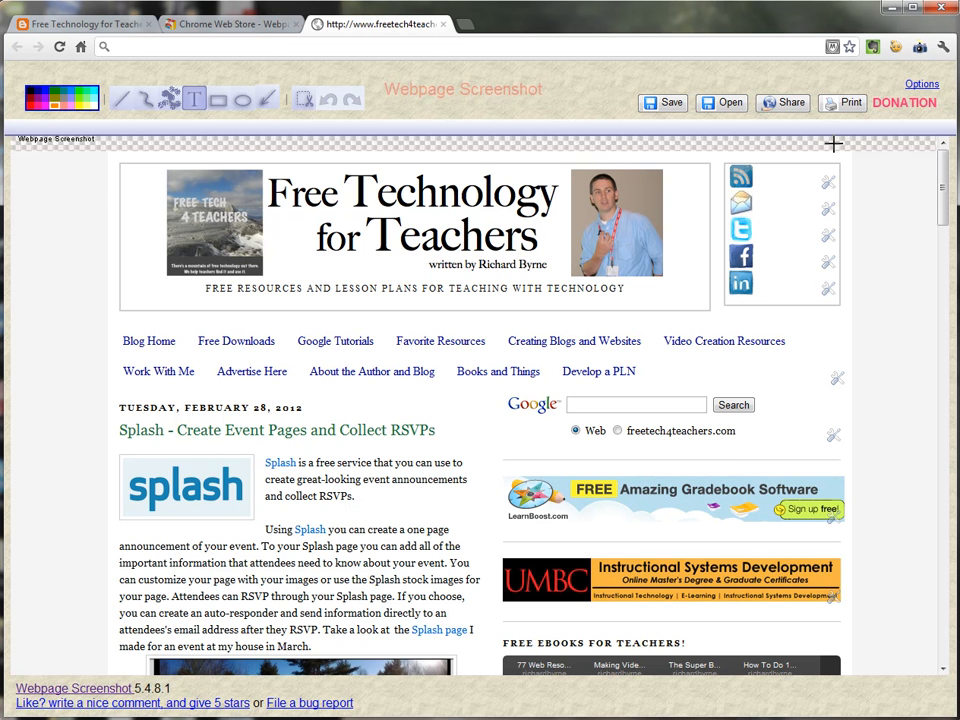
pyautogui.moveTo(200, 100)
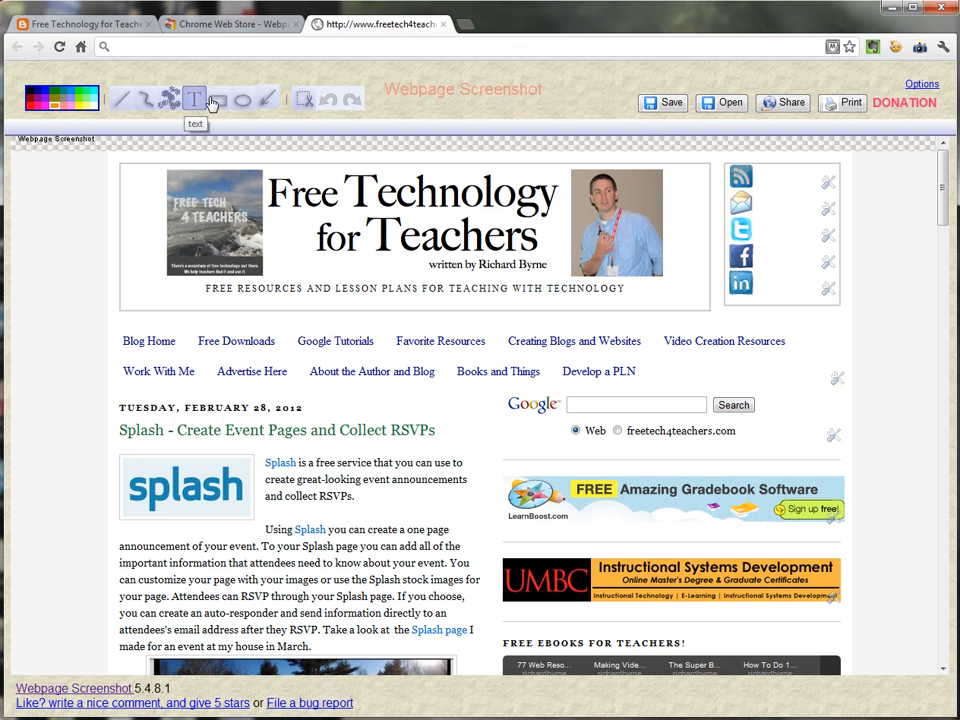
pyautogui.moveTo(222, 118)
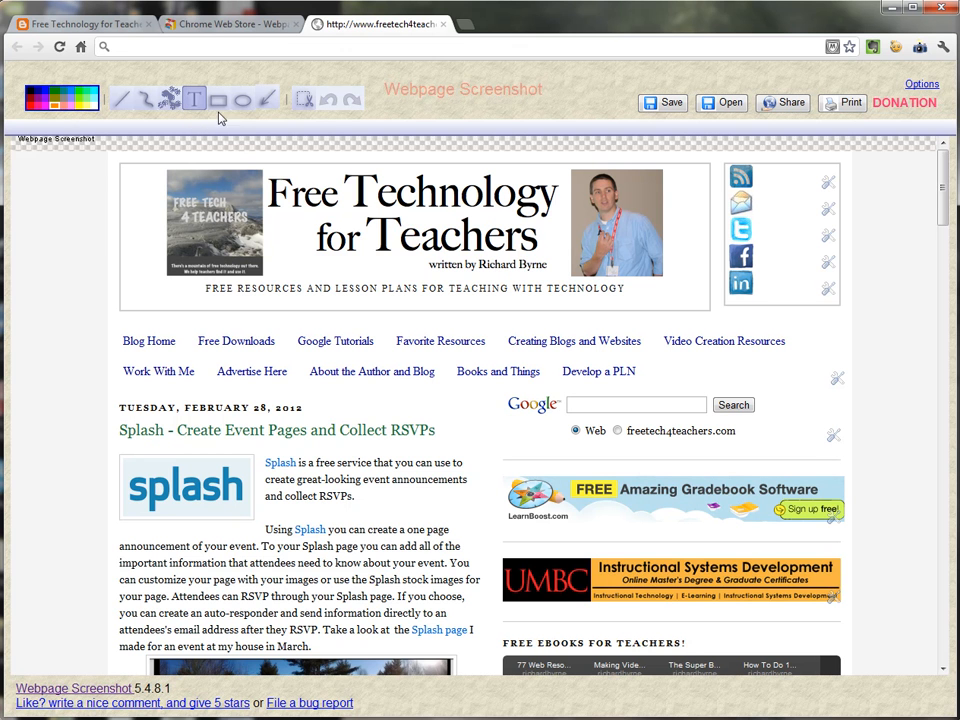
# Step: Draw an orange arrow toward the gradebook ad with the shape tool
pyautogui.click(246, 100)
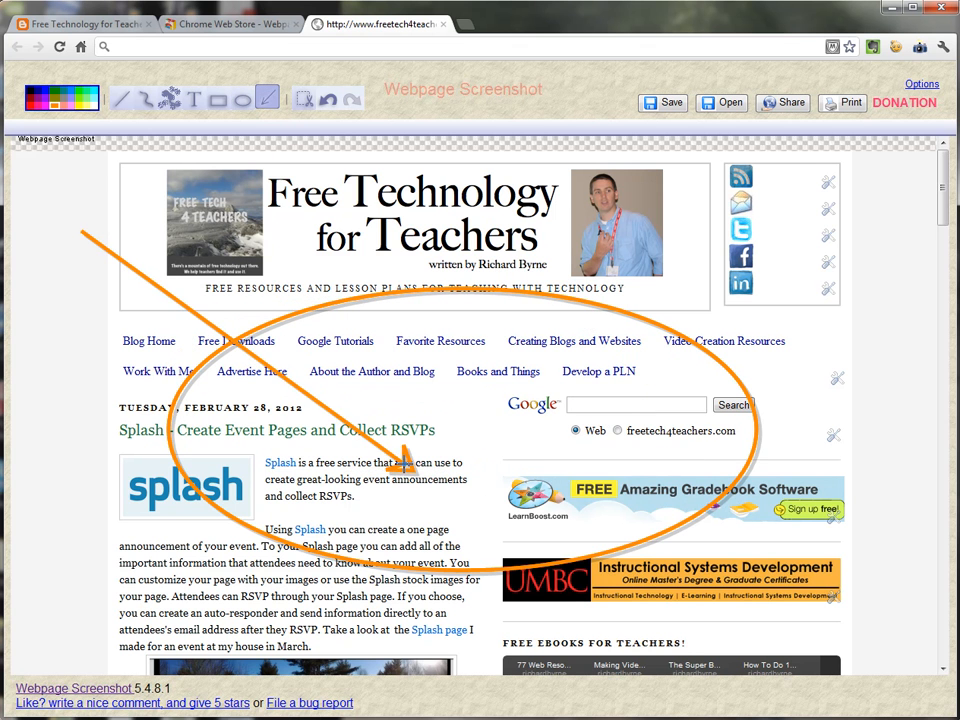
pyautogui.moveTo(400, 470); pyautogui.dragTo(510, 476)
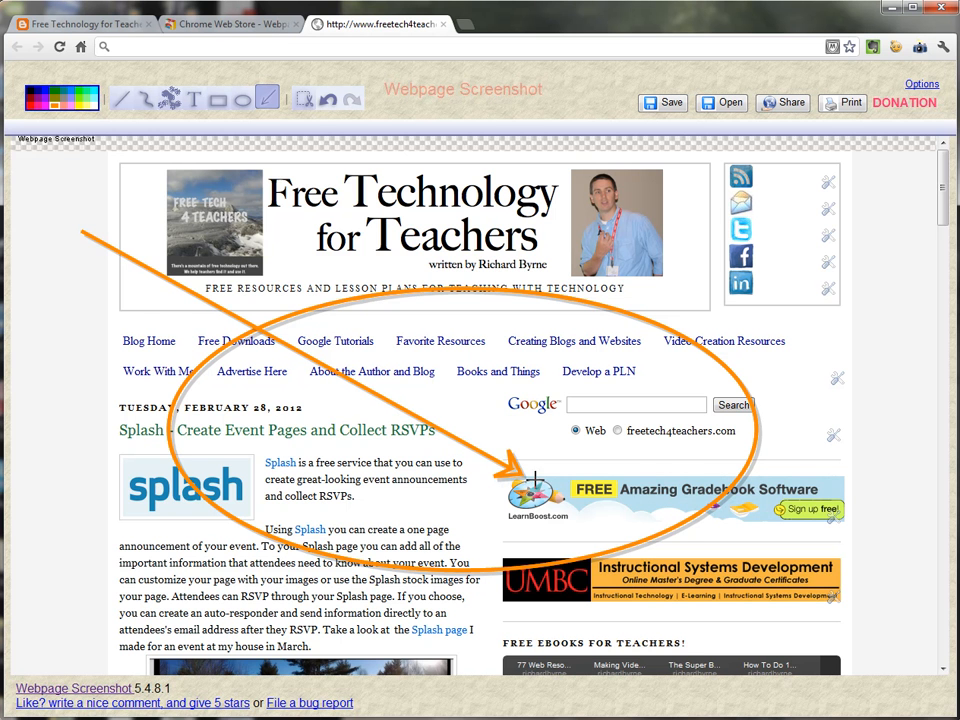
pyautogui.scroll(-3)
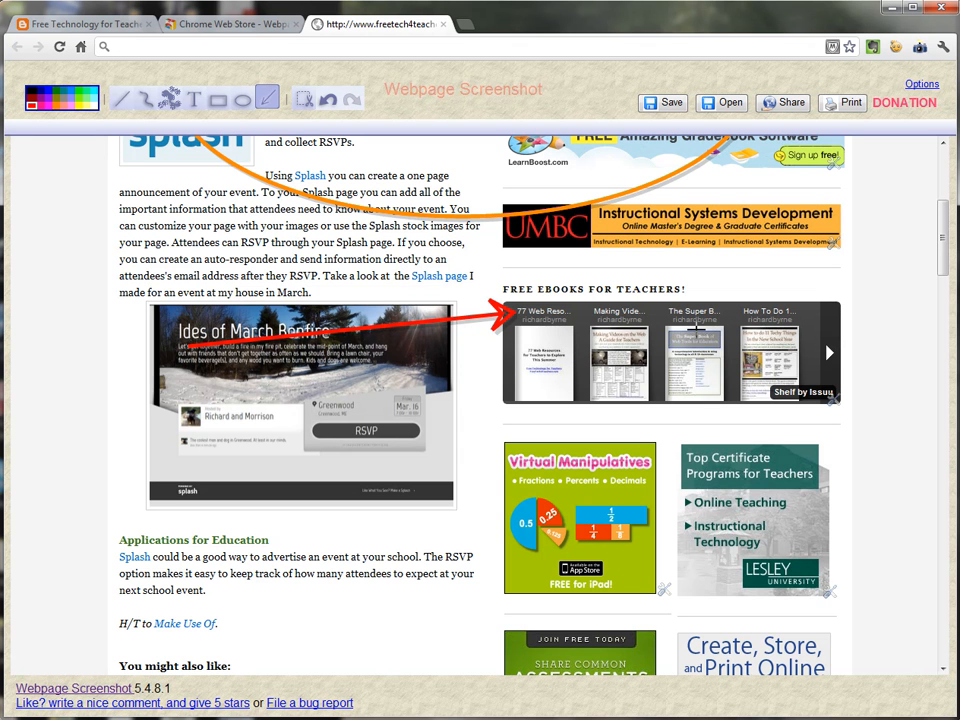
pyautogui.moveTo(786, 196)
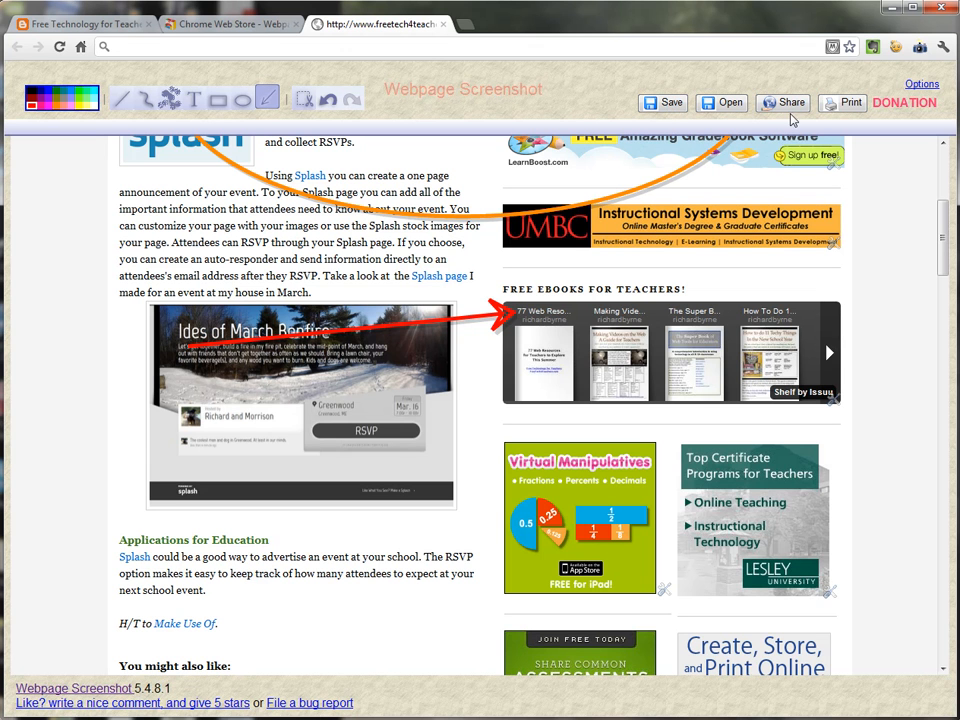
# Step: Share the annotated screenshot to upload it and generate a shareable link
pyautogui.click(786, 102)
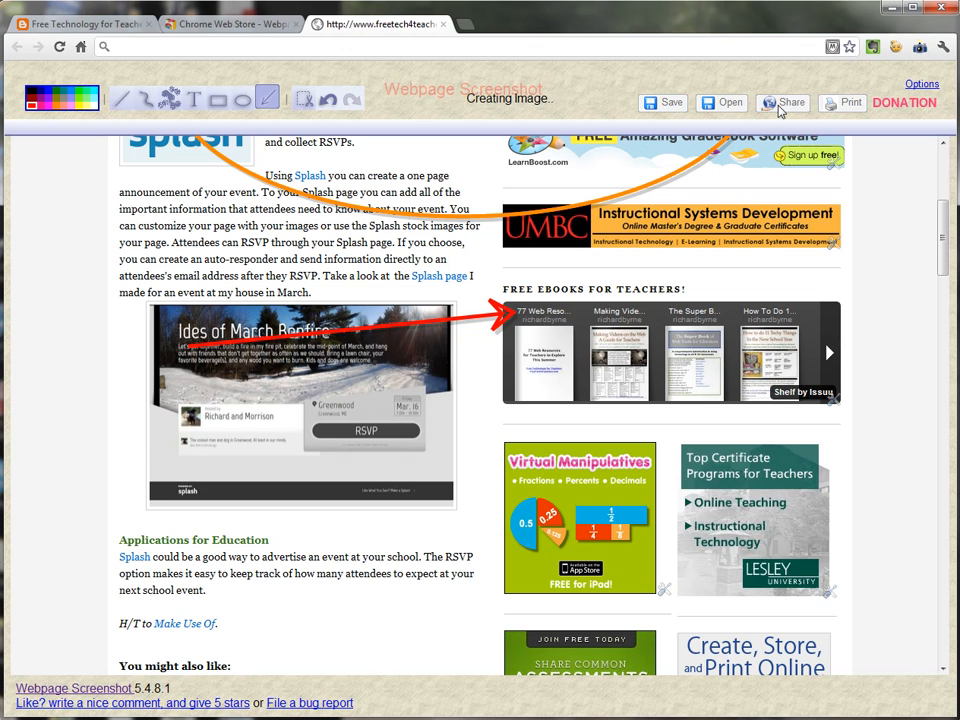
pyautogui.click(784, 102)
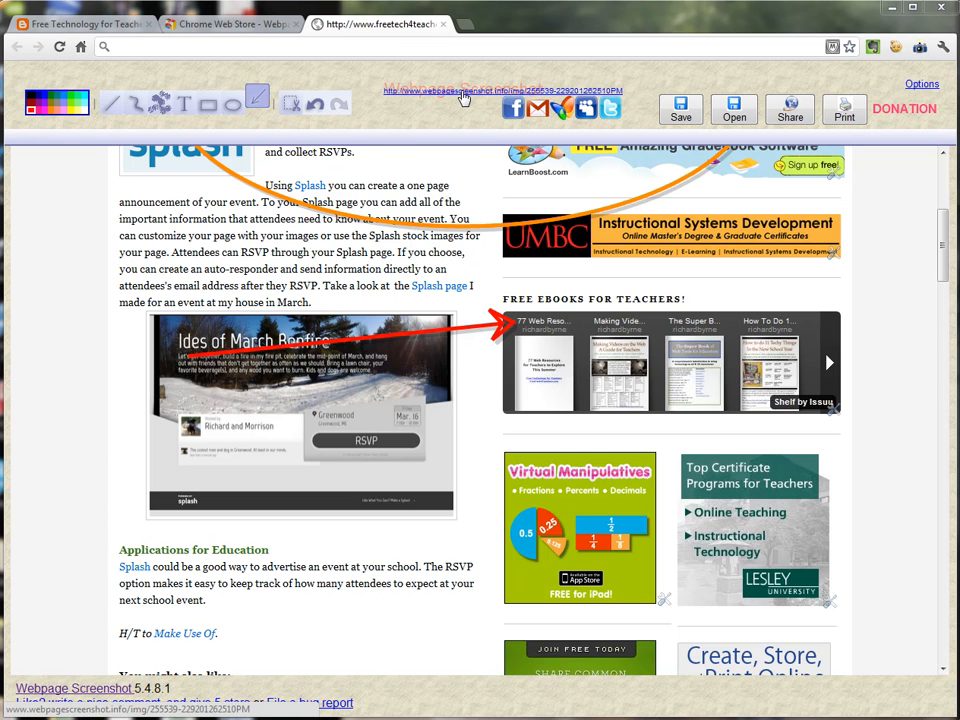
# Step: Open the generated webpagescreenshot.info link in a new tab
pyautogui.click(444, 96)
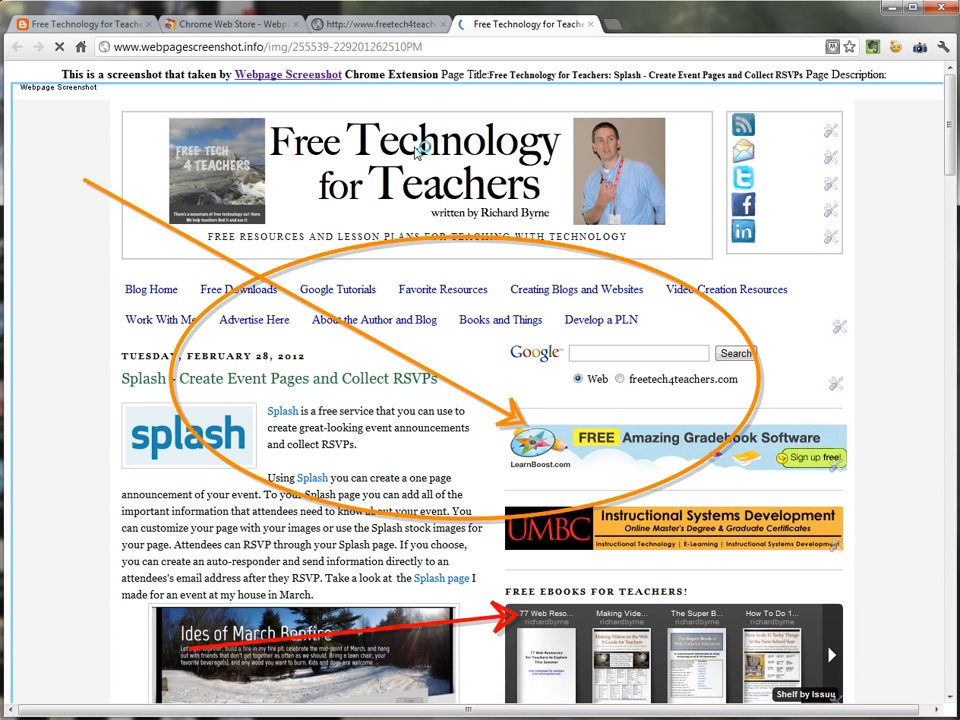